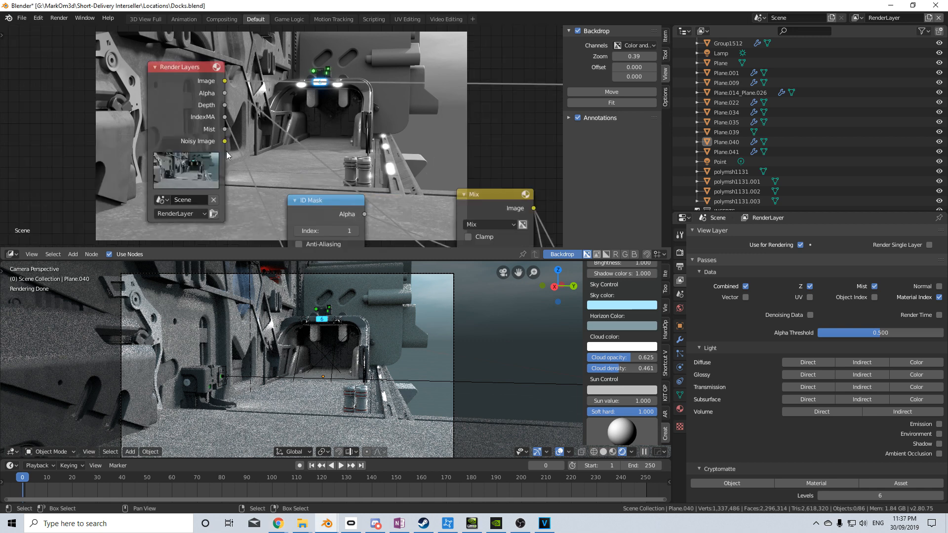
mouse_move(222, 133)
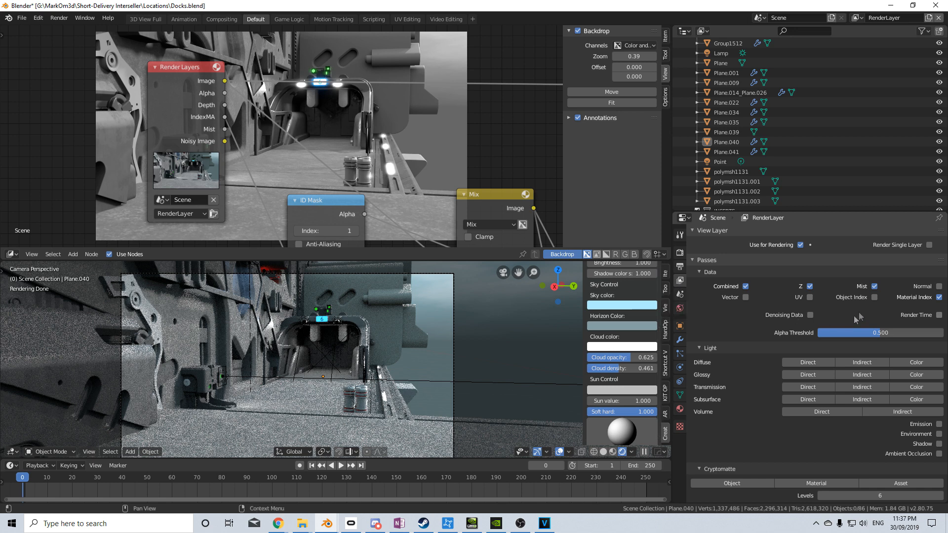
mouse_move(874, 288)
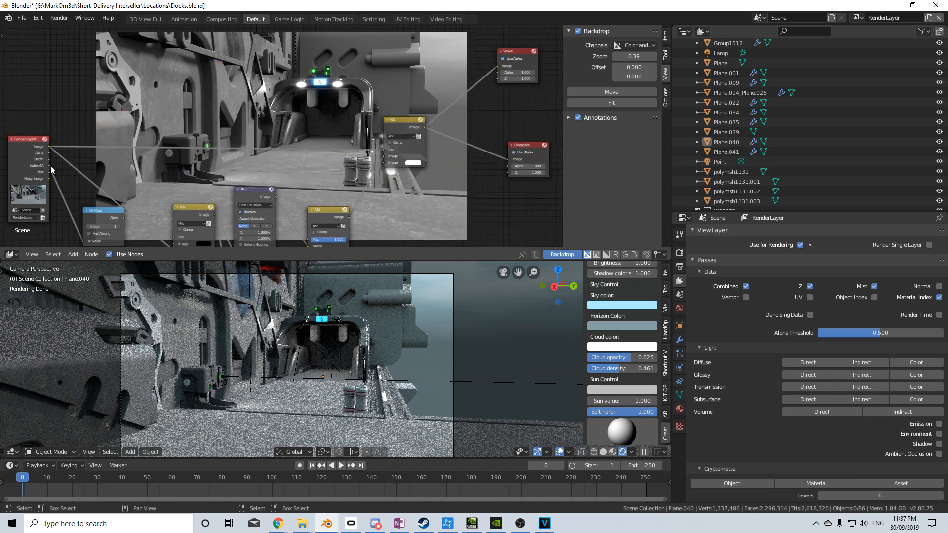
Step: Route the Mist pass output to the viewer to preview the depth-fog gradient
drag(51, 146, 499, 63)
text(co)
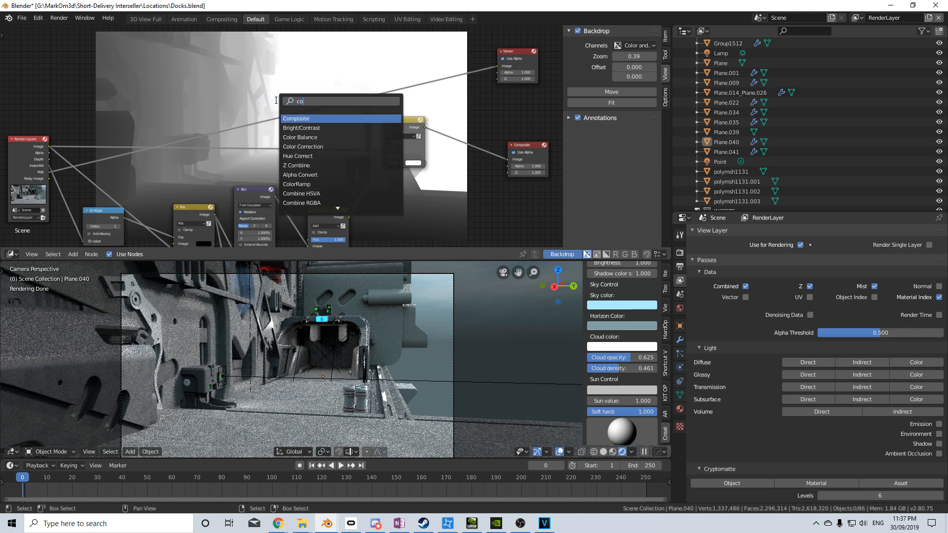
Step: Add a ColorRamp on the Mist pass and tighten its white stop for more contrast
click(297, 183)
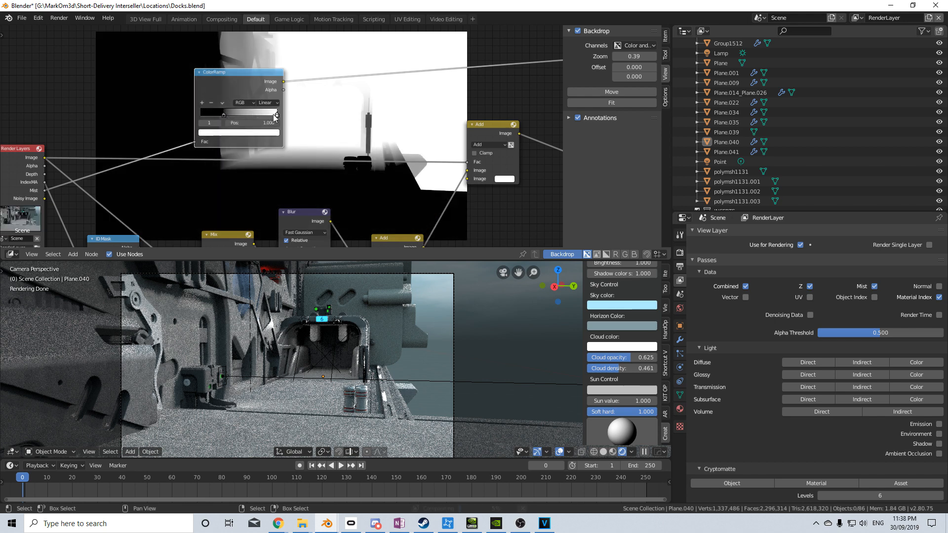
drag(276, 115, 264, 114)
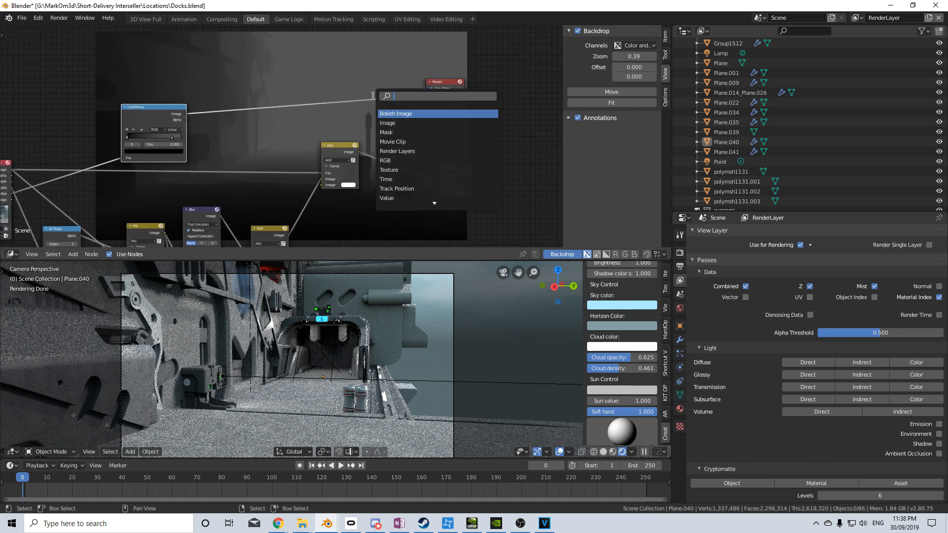
Step: Add a Mix node combining the ramped Mist with the render, then recolour a ramp stop
text(mix)
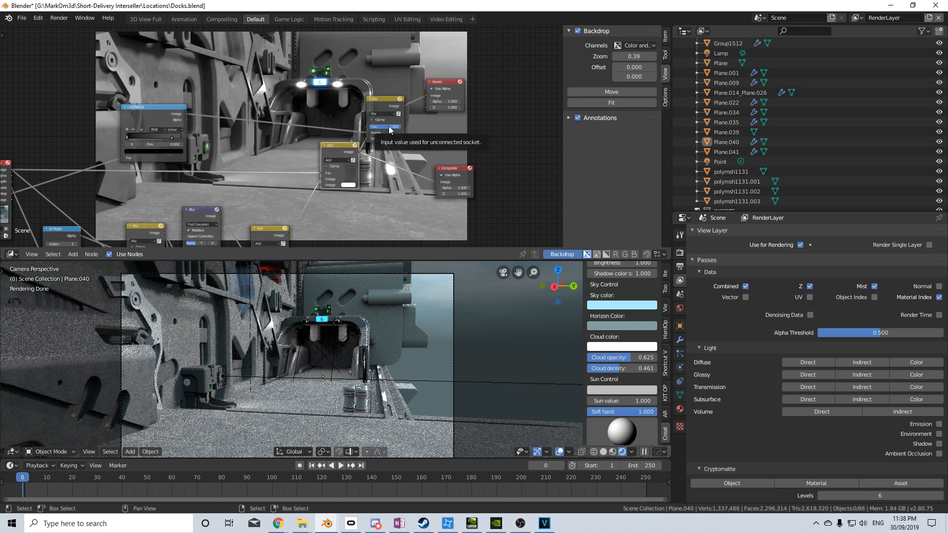
click(384, 114)
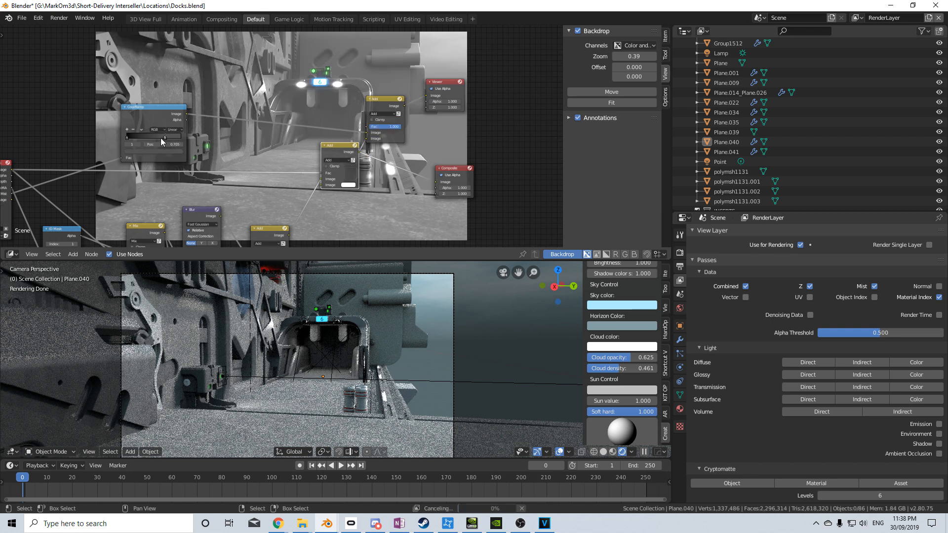
click(148, 144)
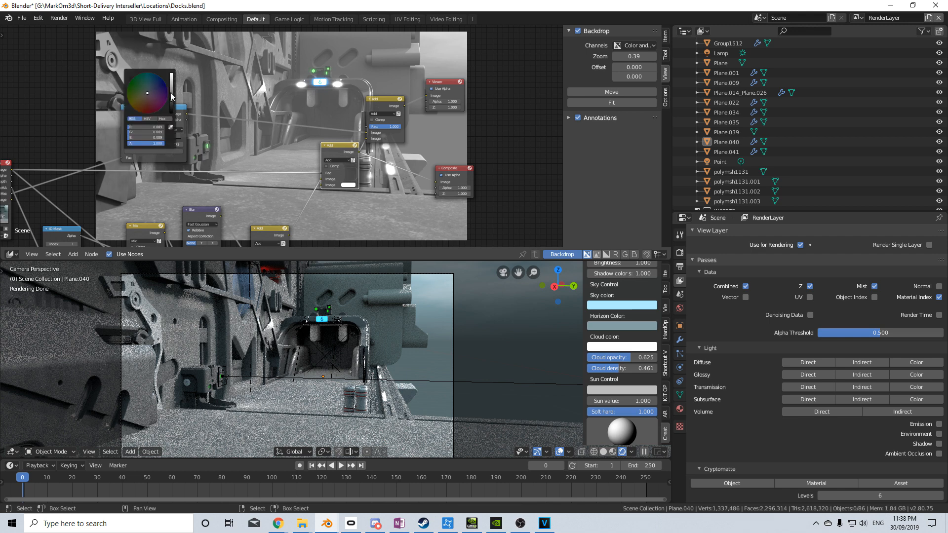